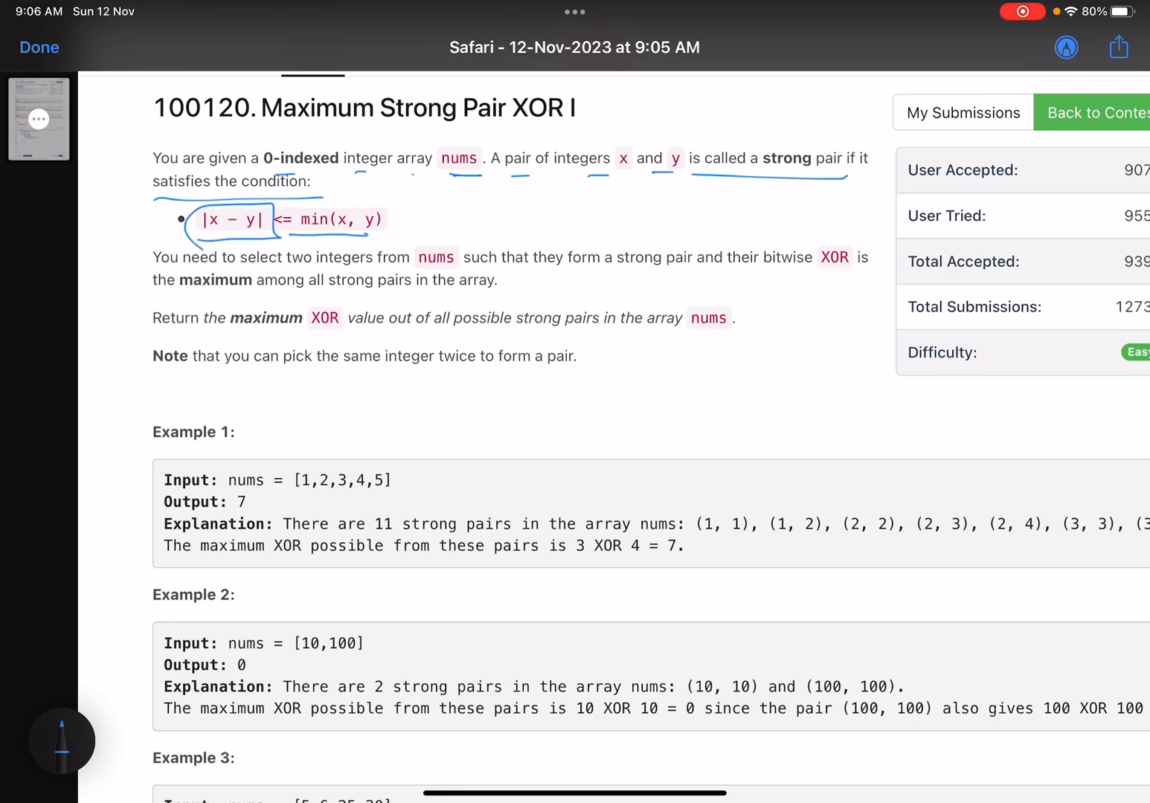
Step: Pen-mark the strong-pair condition |x - y| <= min(x, y) and the maximum XOR requirement sentences
{"action": "left_click_drag", "start_coordinate": [298, 238], "coordinate": [376, 240]}
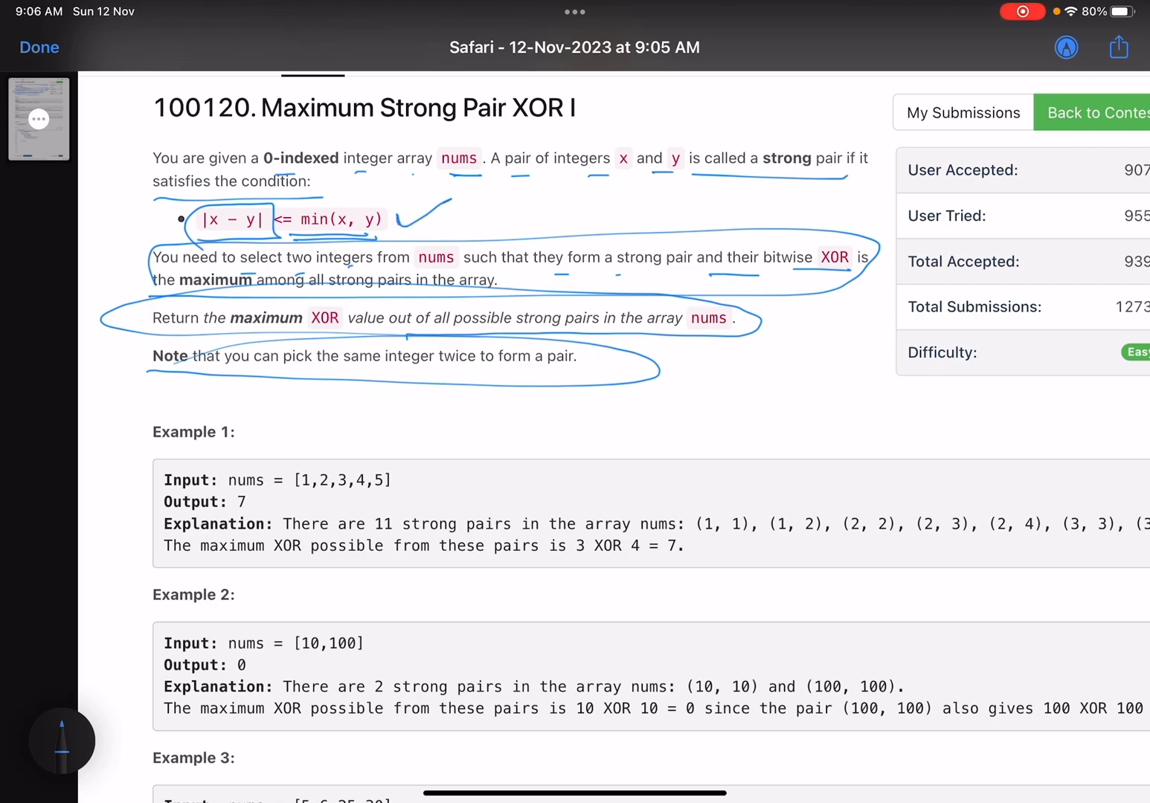
{"action": "left_click_drag", "start_coordinate": [401, 226], "coordinate": [473, 190]}
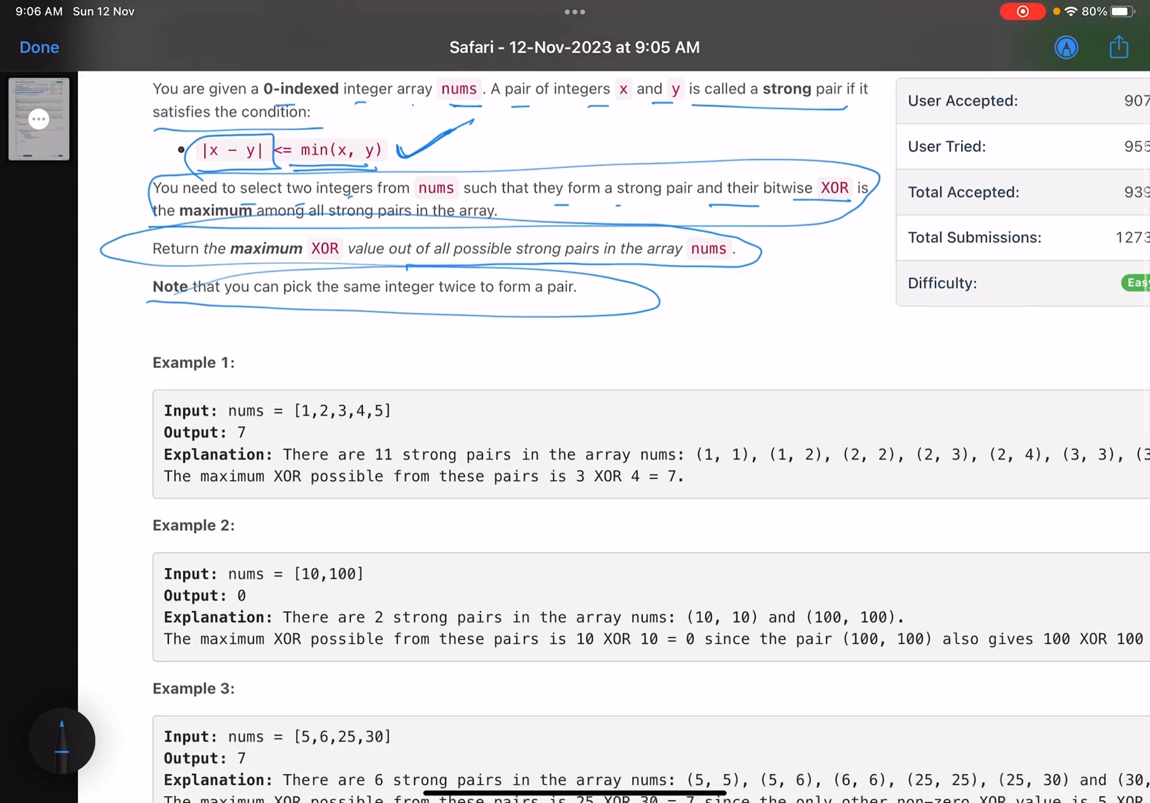
Step: Underline Example 1's strong pairs with the pen, near the 3 XOR 4 = 7 result
{"action": "scroll", "scroll_direction": "down", "scroll_amount": 3}
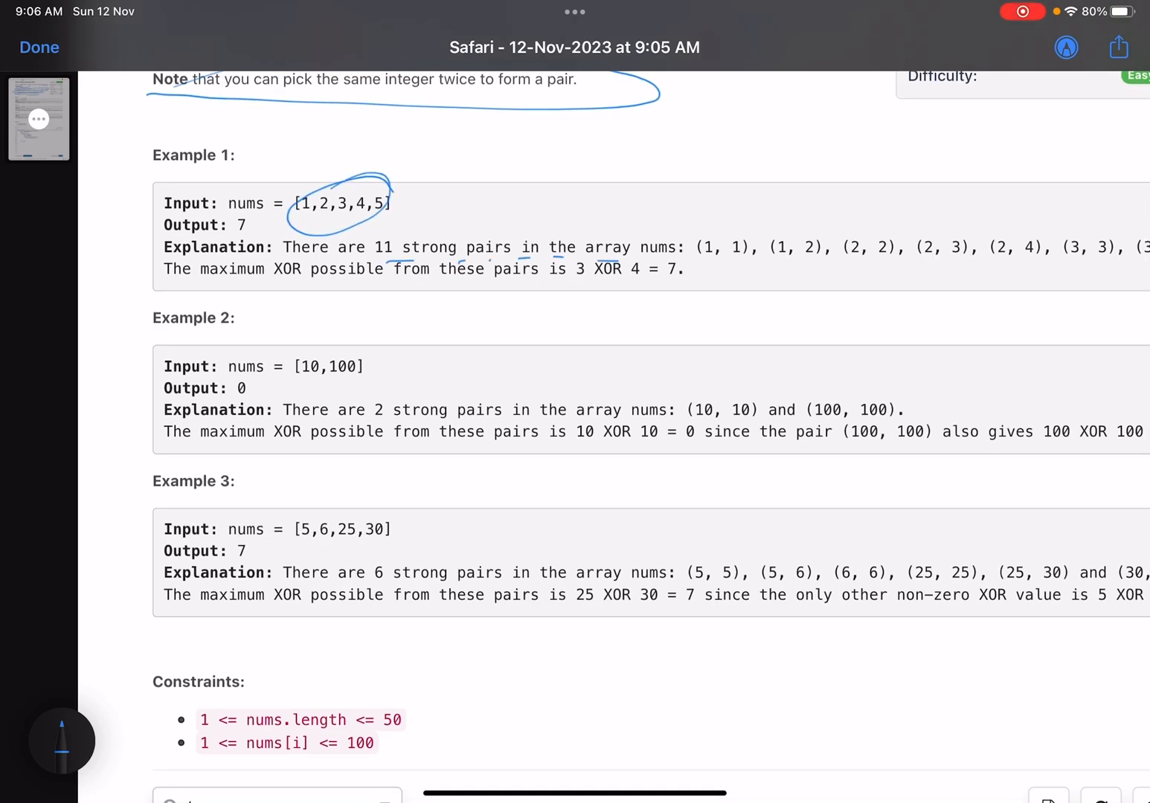
{"action": "left_click_drag", "start_coordinate": [691, 261], "coordinate": [1131, 259]}
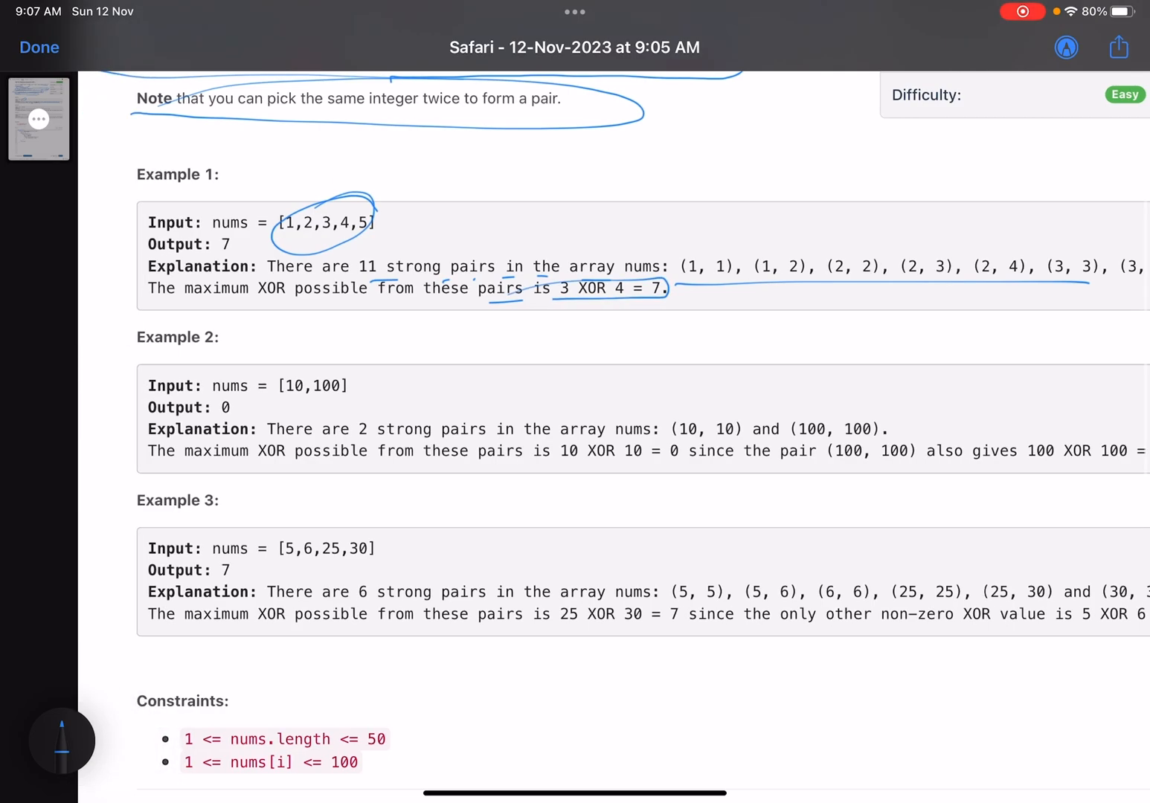
{"action": "scroll", "scroll_direction": "down", "scroll_amount": 3}
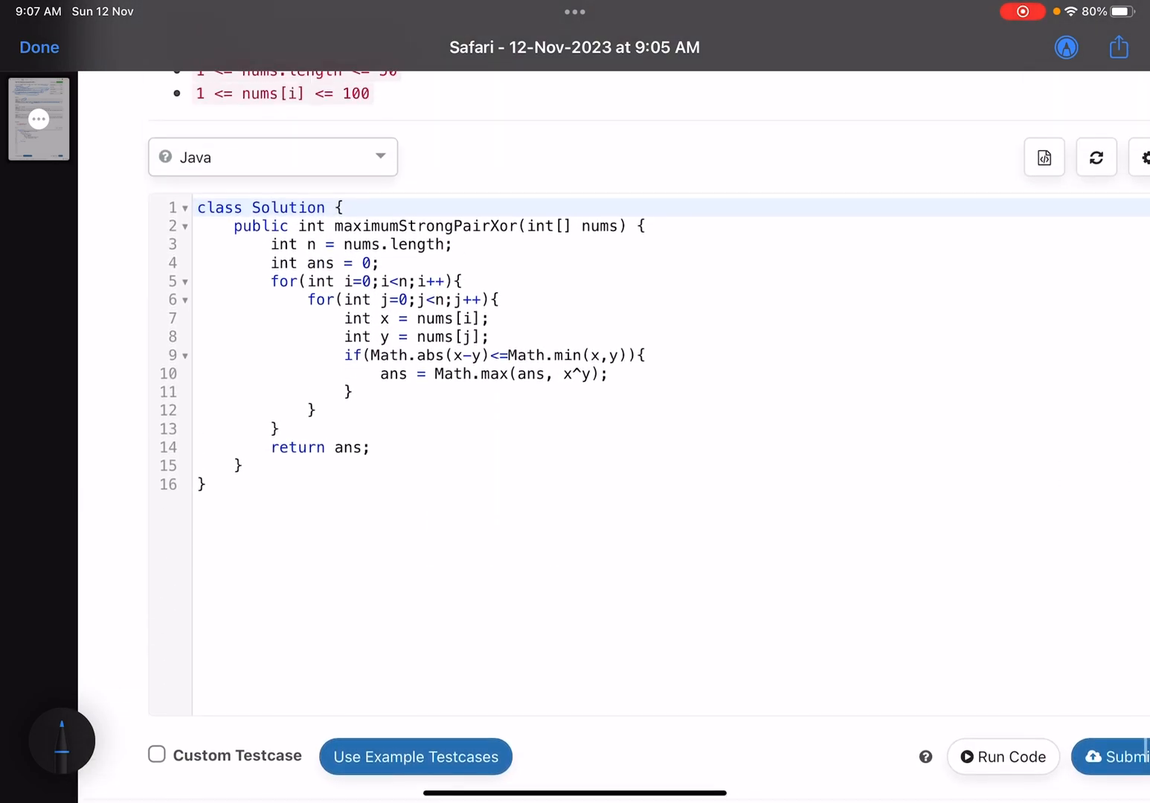
Step: Circle the array length limit of 50 and mark the x and y assignments in the Java loops
{"action": "scroll", "scroll_direction": "down", "scroll_amount": 3}
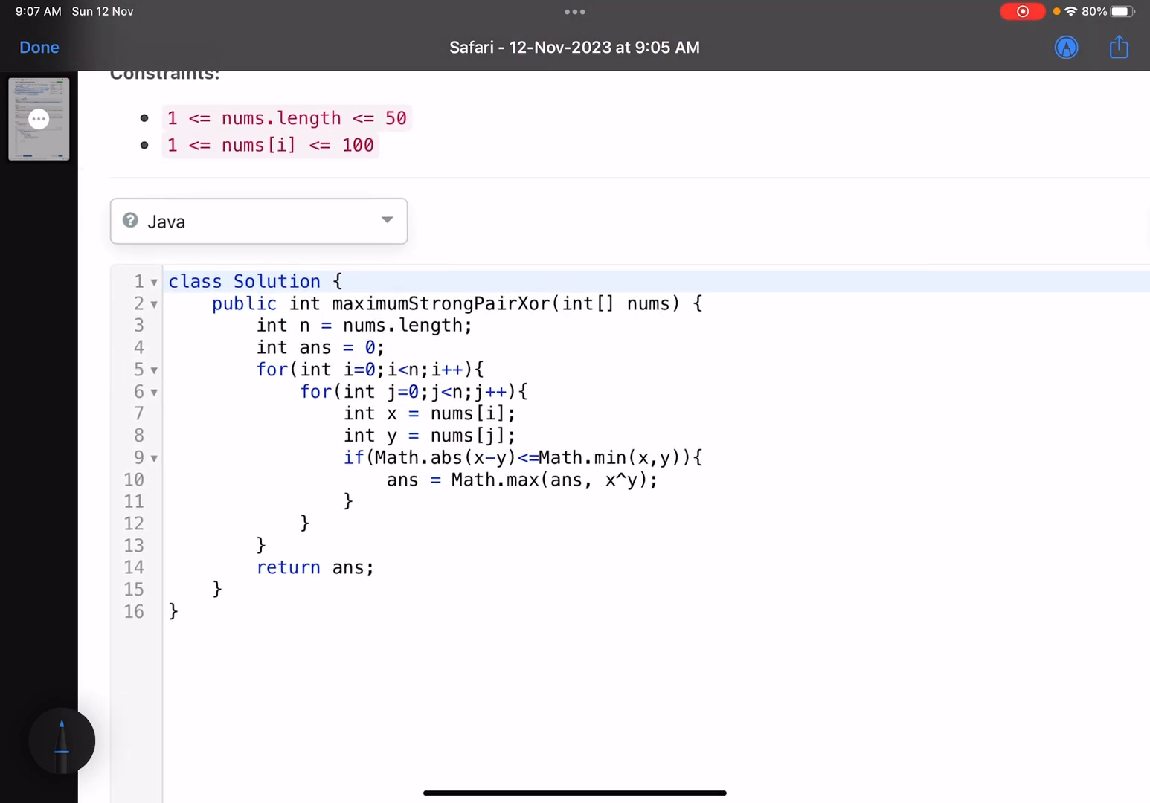
{"action": "left_click_drag", "start_coordinate": [482, 331], "coordinate": [532, 317]}
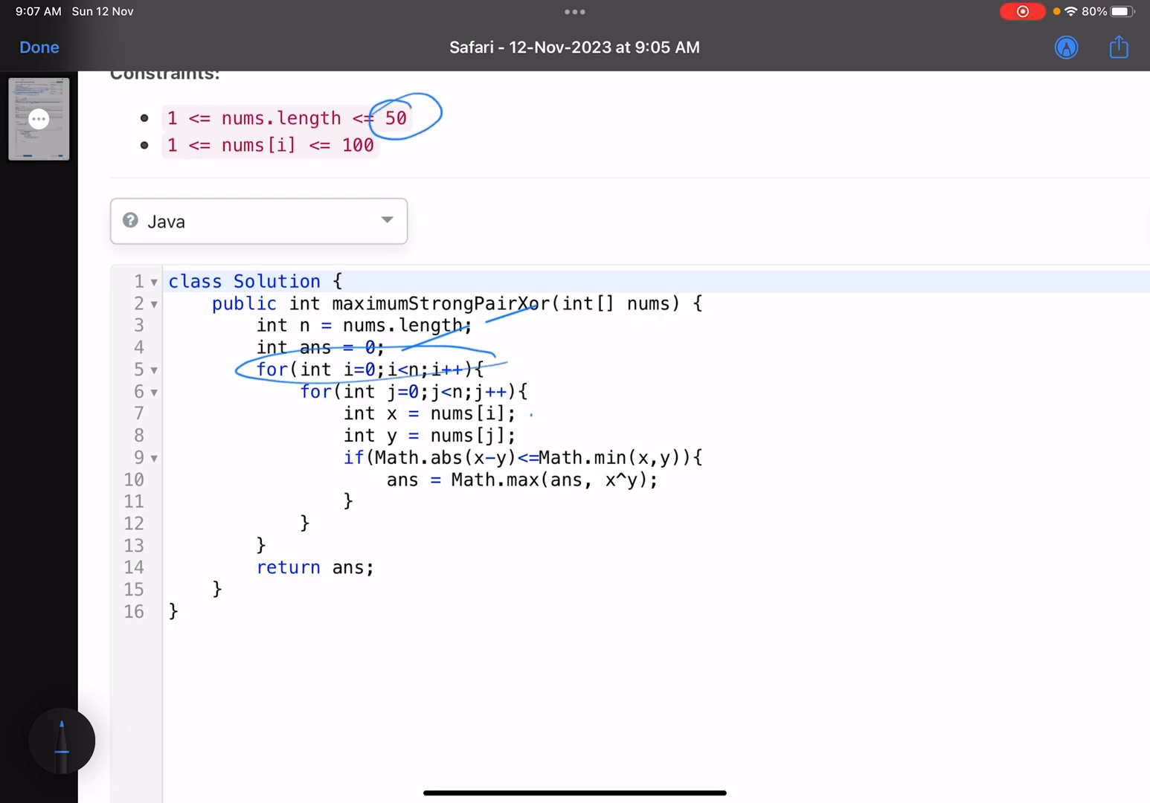
{"action": "left_click_drag", "start_coordinate": [523, 413], "coordinate": [550, 434]}
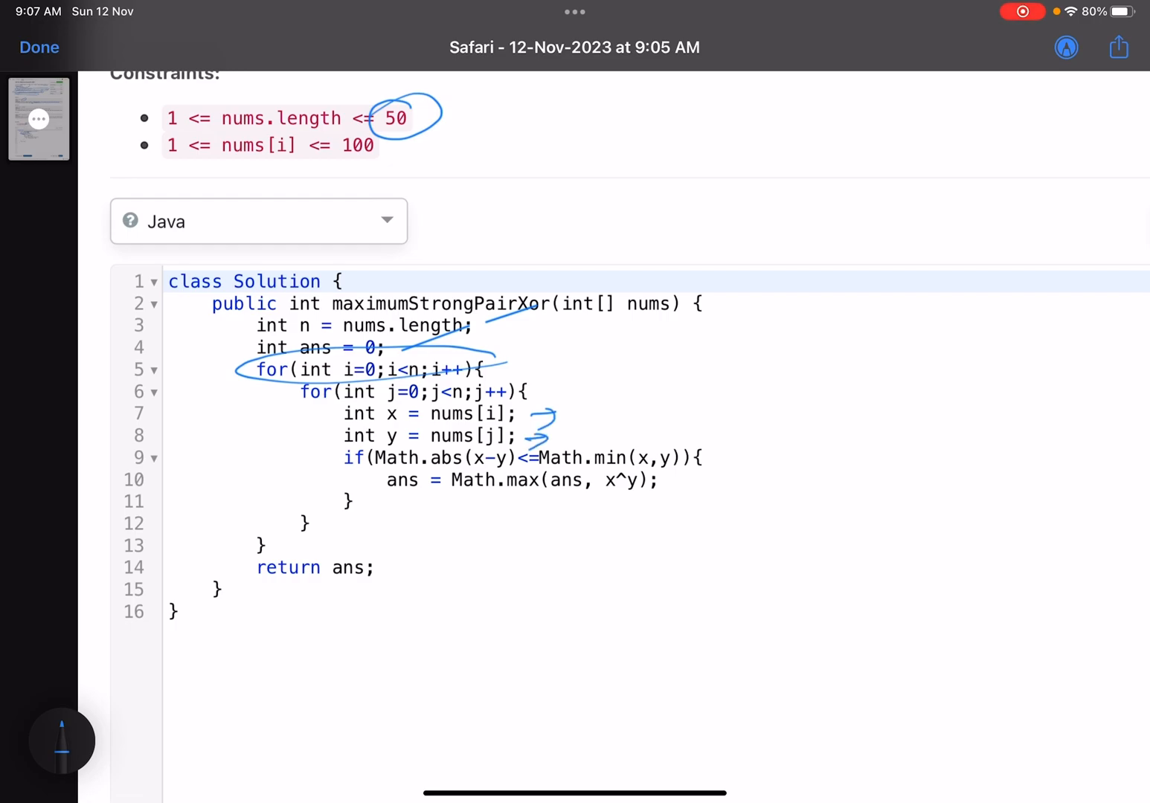
Step: Underline the Math.abs difference check and circle the max XOR update and return ans
{"action": "left_click_drag", "start_coordinate": [356, 458], "coordinate": [528, 458]}
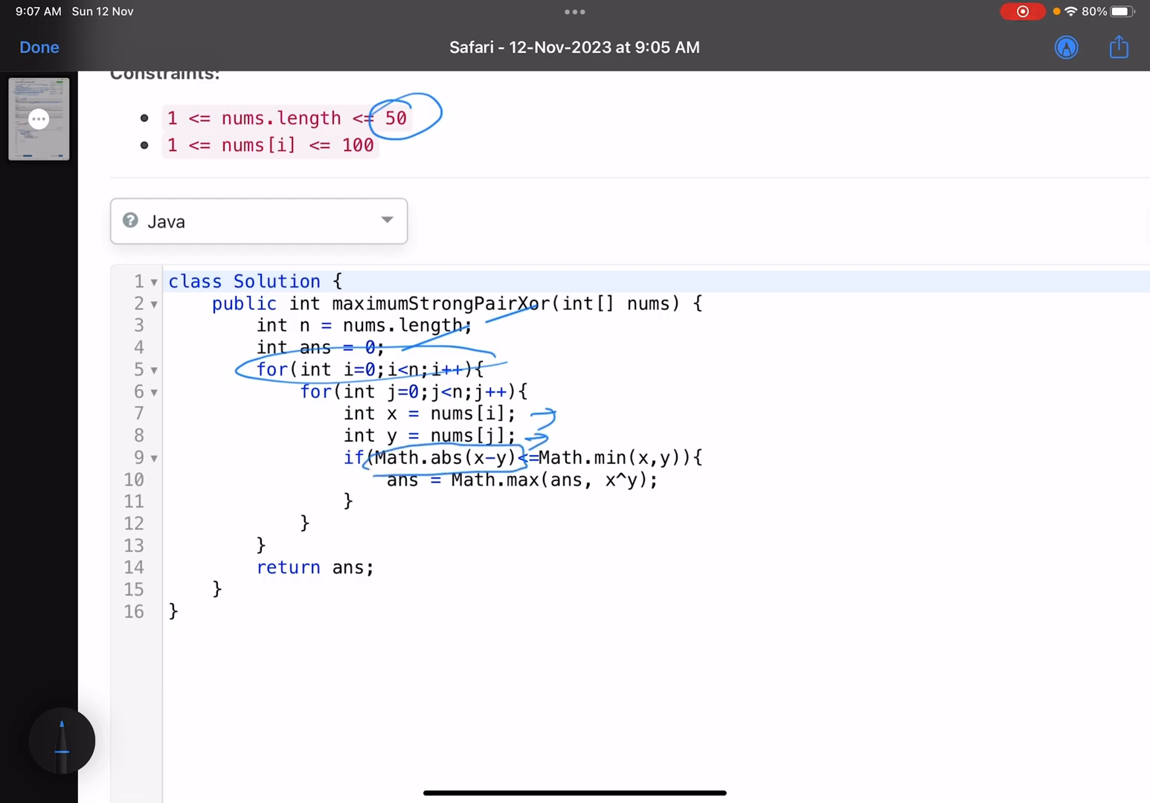
{"action": "left_click_drag", "start_coordinate": [520, 458], "coordinate": [706, 458]}
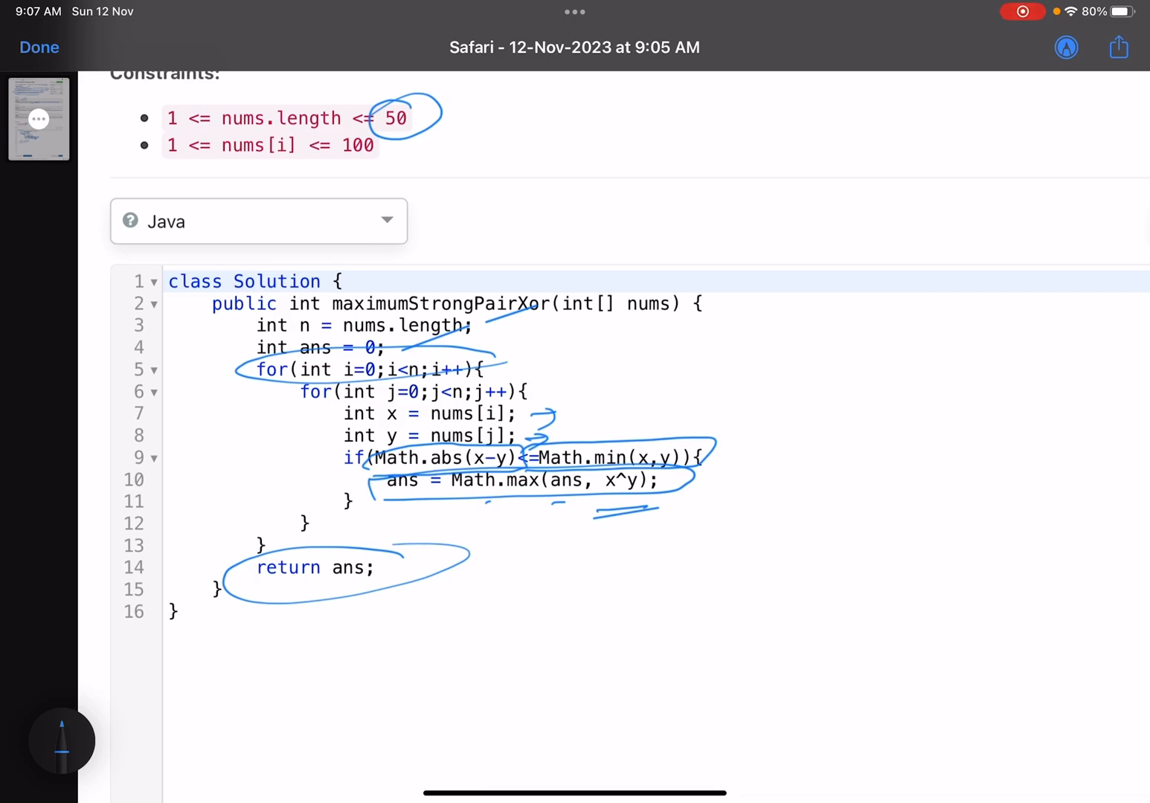
{"action": "scroll", "scroll_direction": "down", "scroll_amount": 3}
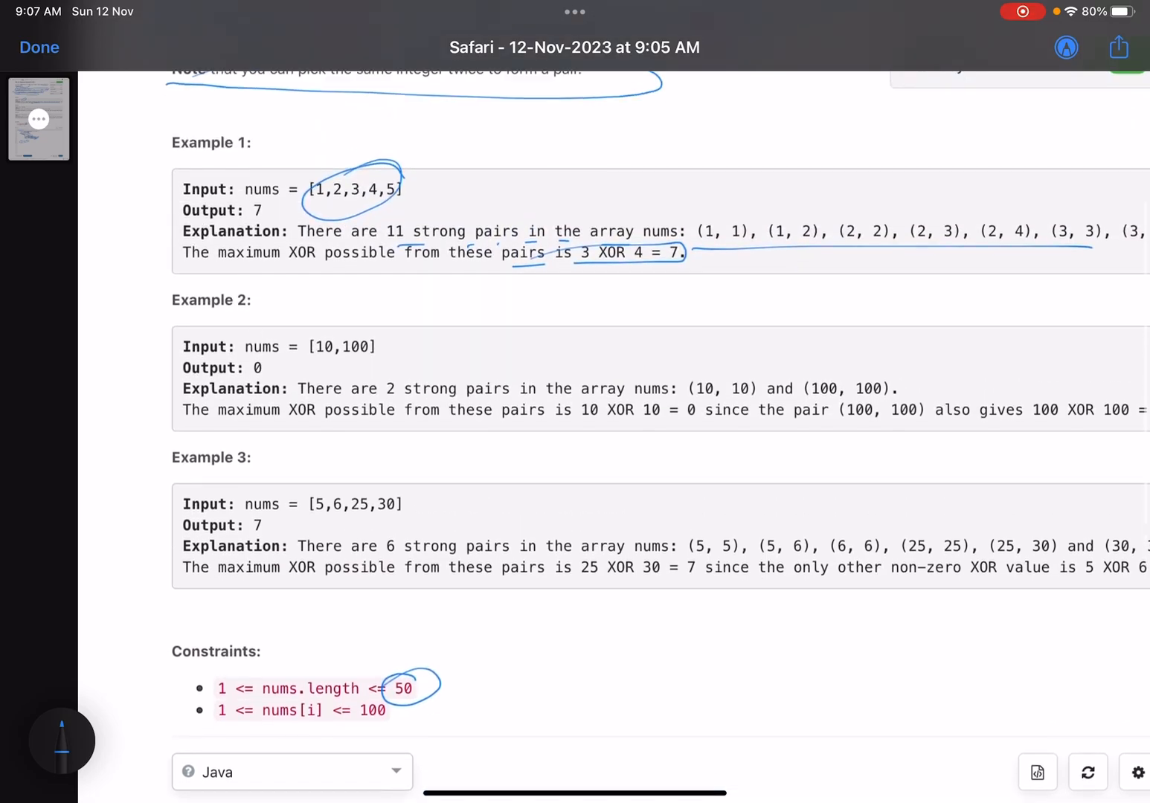